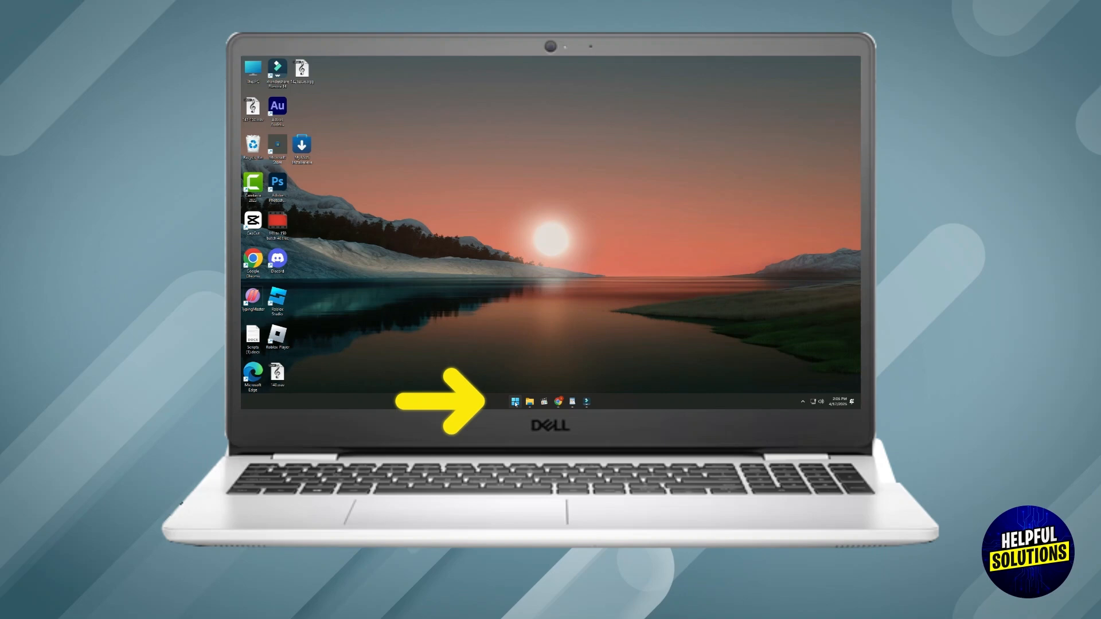
Open Settings from Start, then launch Device Manager from the Win+X menu
click(514, 401)
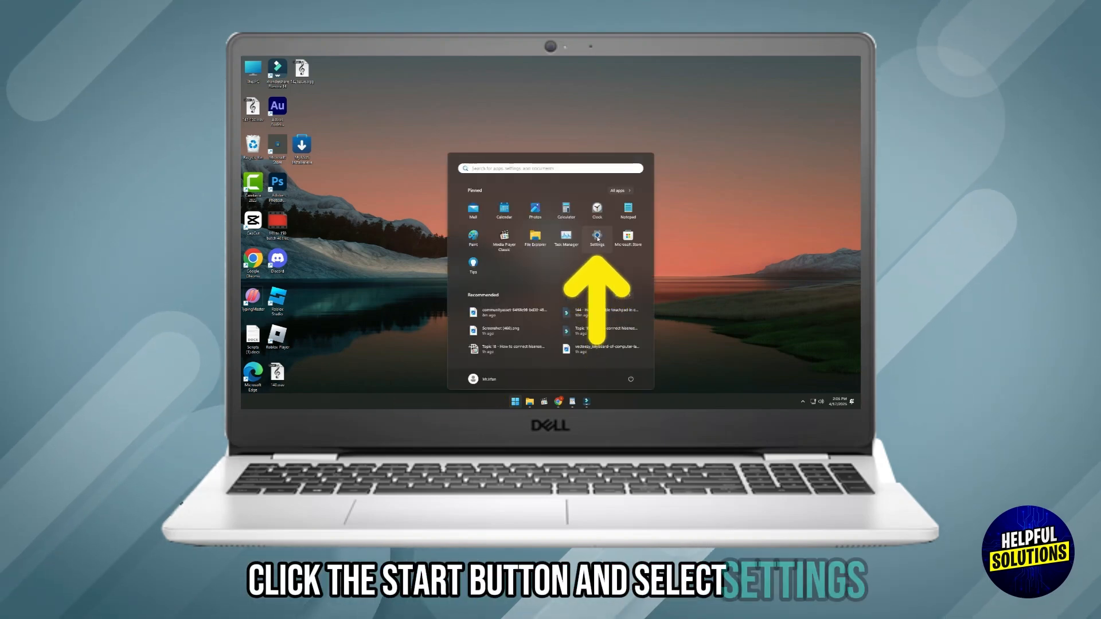
click(596, 238)
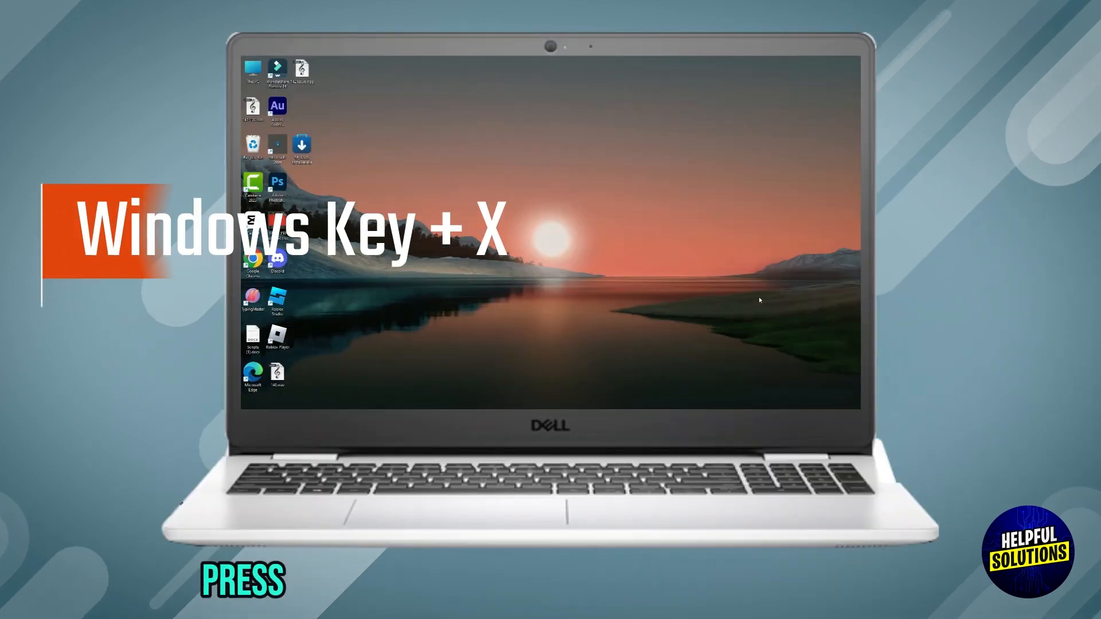
key(Win+X)
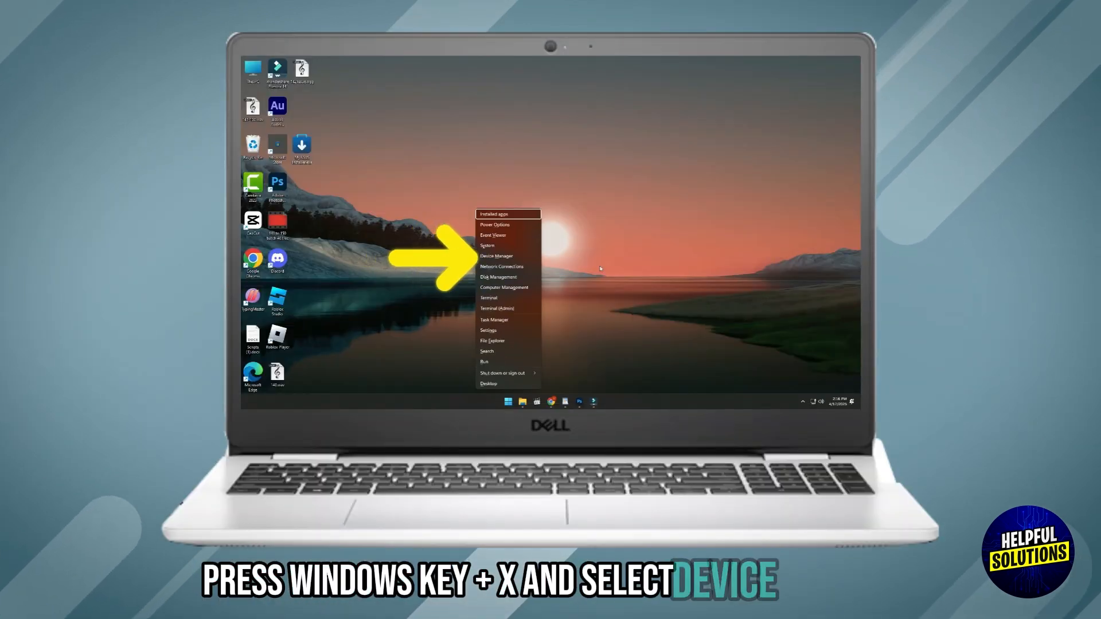
click(497, 256)
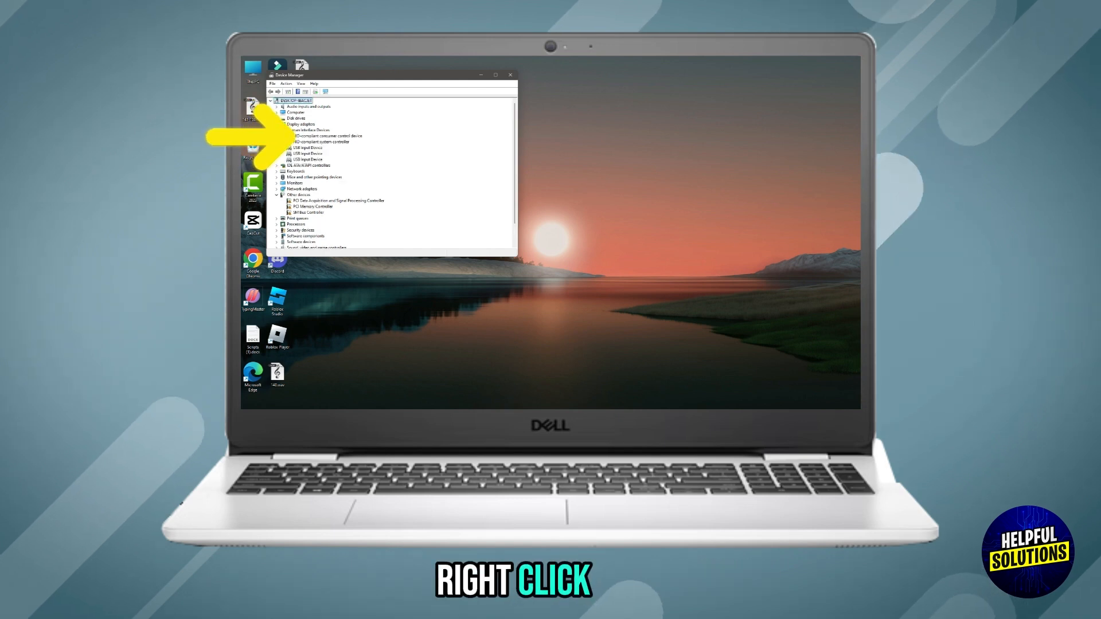
Expand Human Interface Devices and show the HID-compliant touchpad's driver options
click(323, 134)
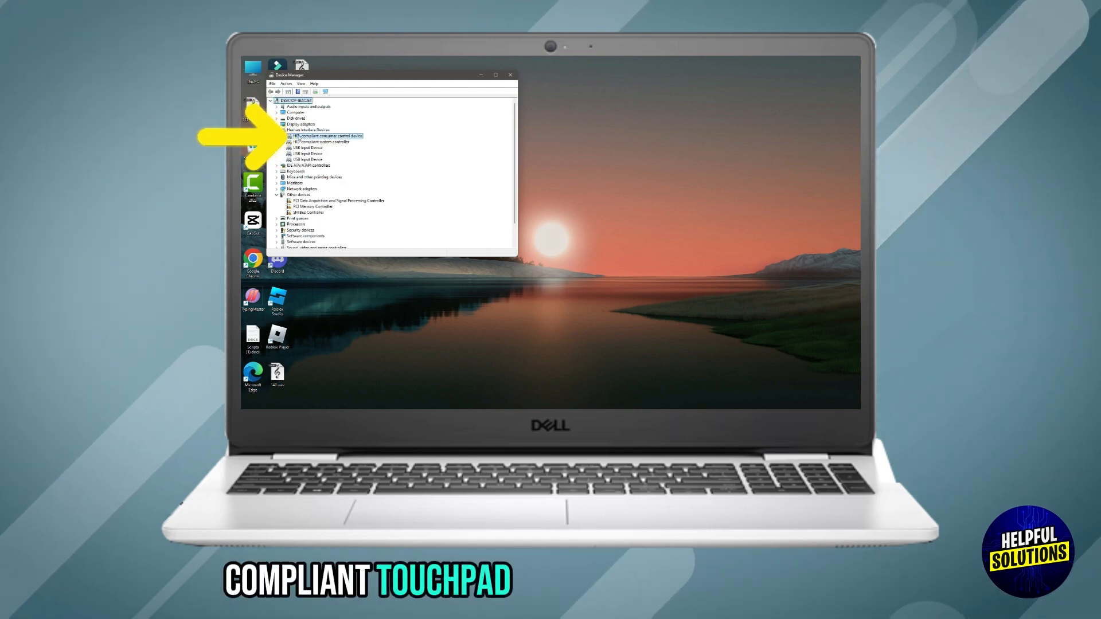
right_click(321, 135)
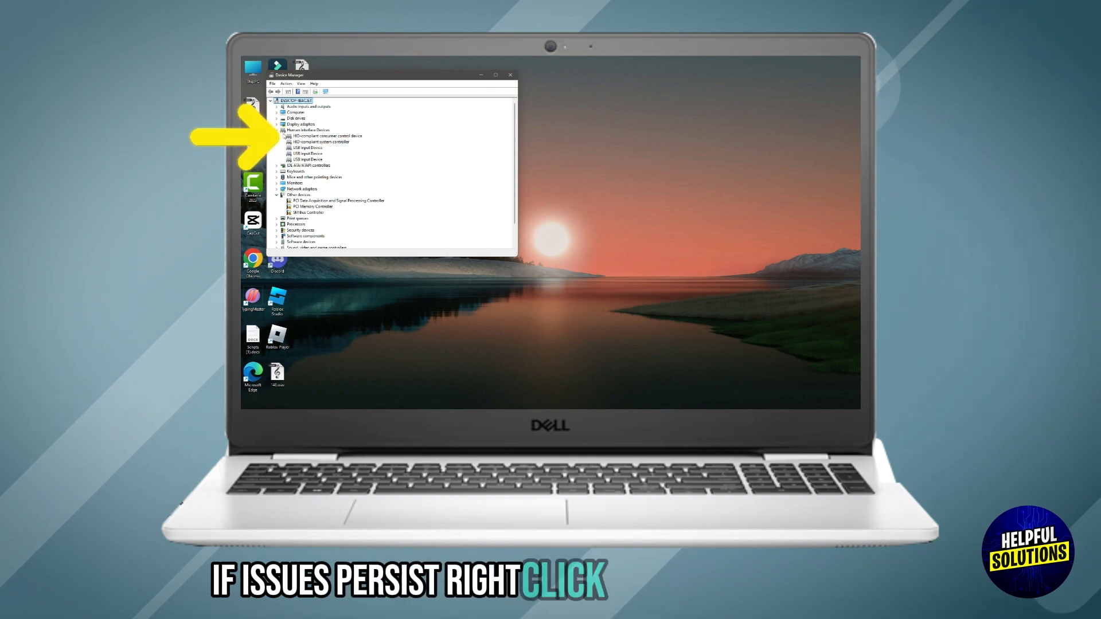
right_click(306, 147)
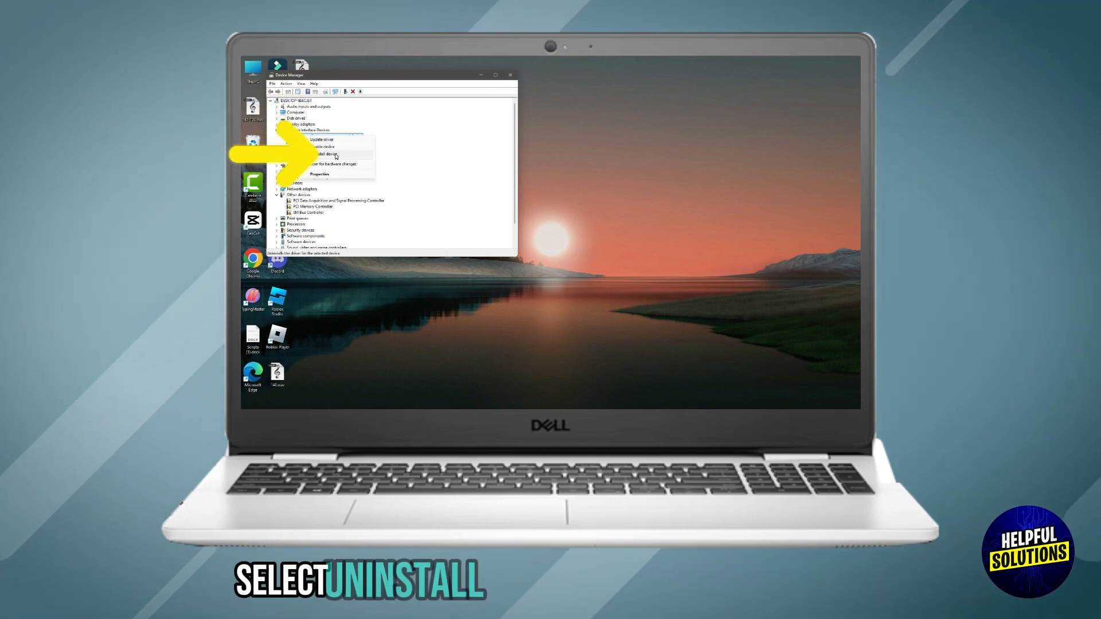